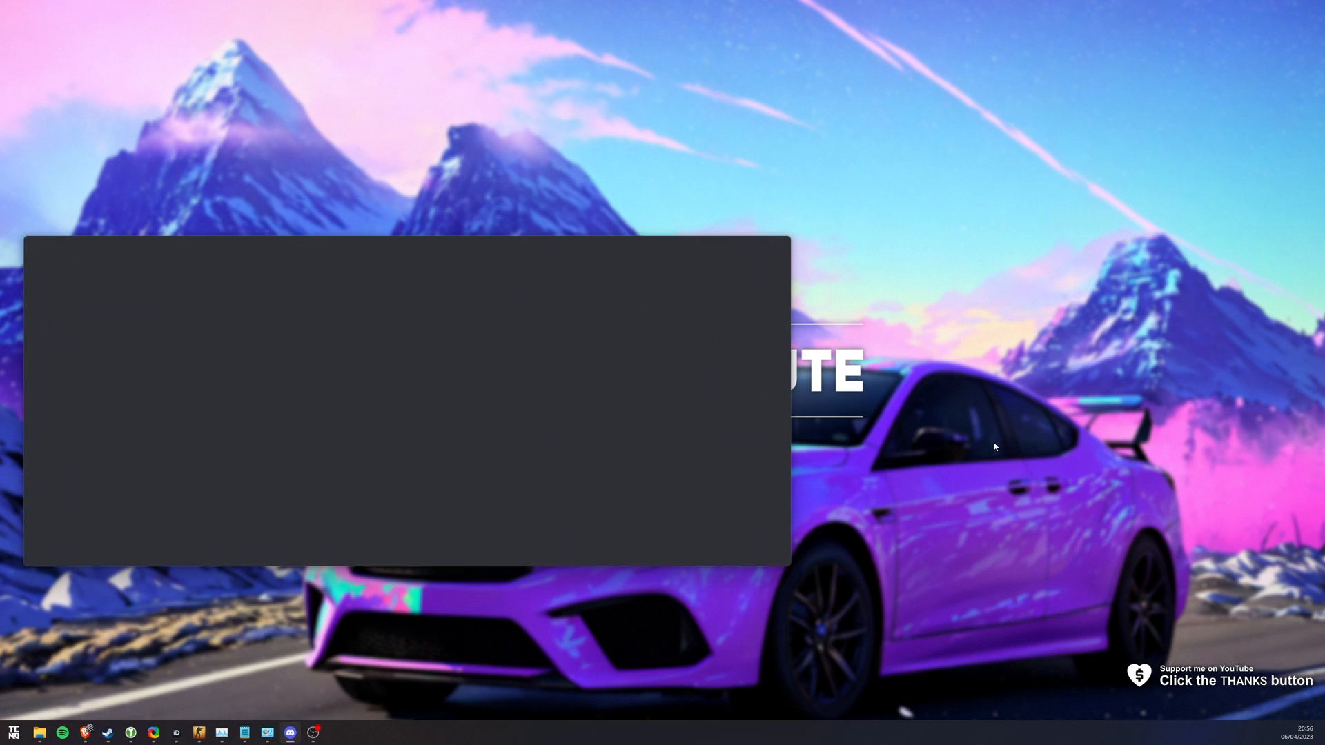
{"action": "mouse_move", "coordinate": [795, 383]}
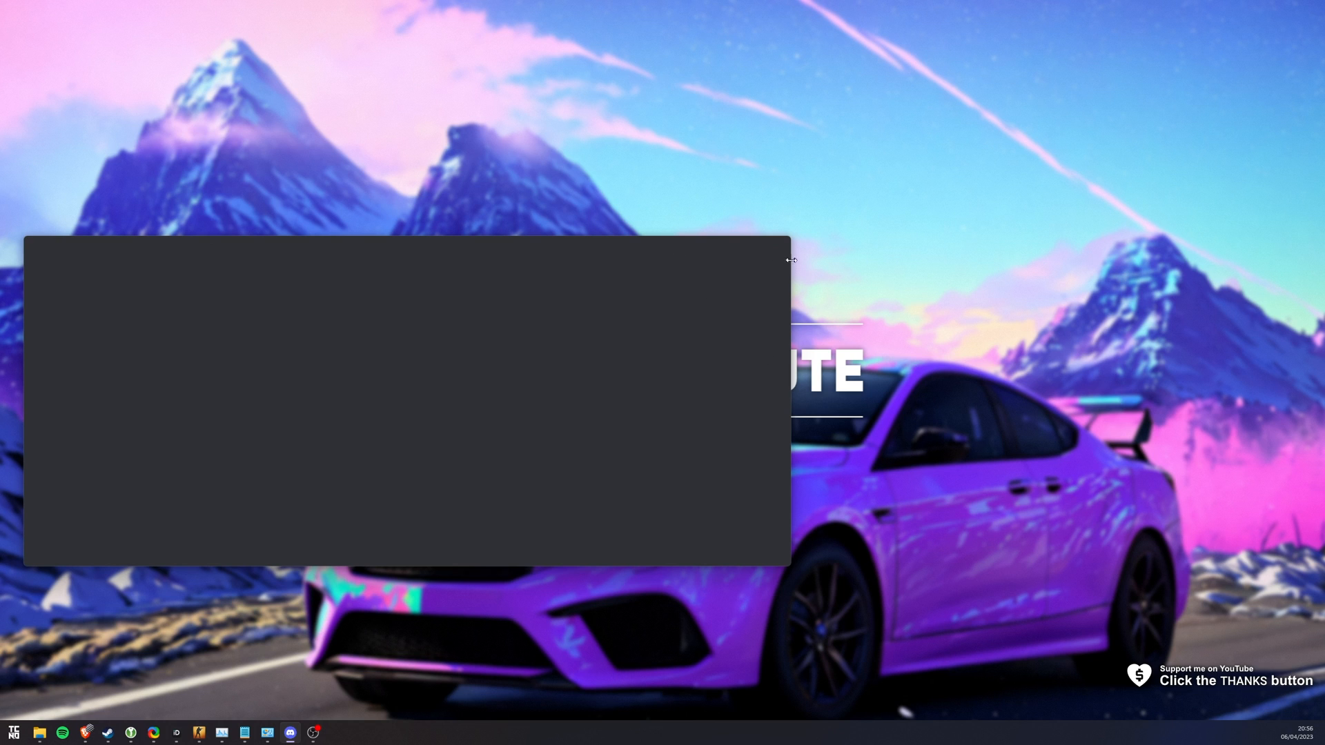
Run %AppData% from the Run dialog to reach the Roaming folder.
{"action": "left_click_drag", "start_coordinate": [790, 261], "coordinate": [604, 245]}
{"action": "type", "text": "%"}
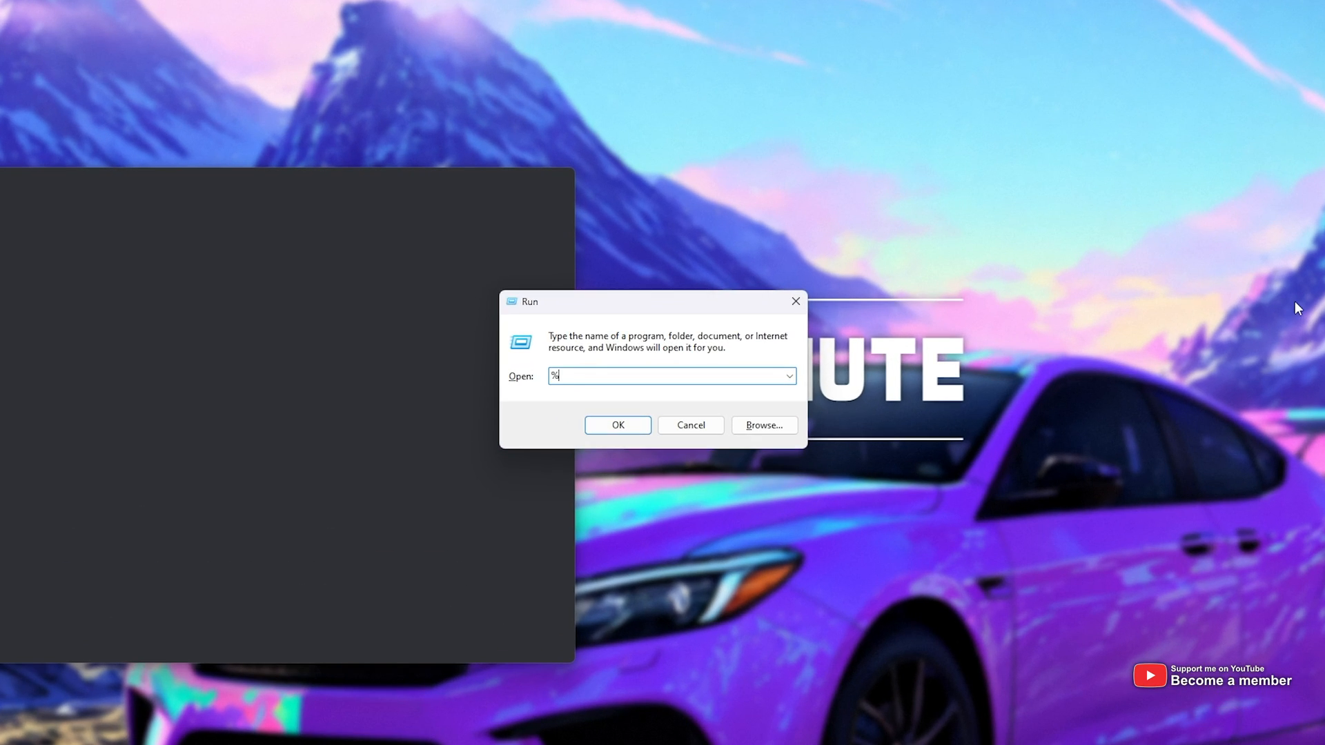
{"action": "type", "text": "AppData%"}
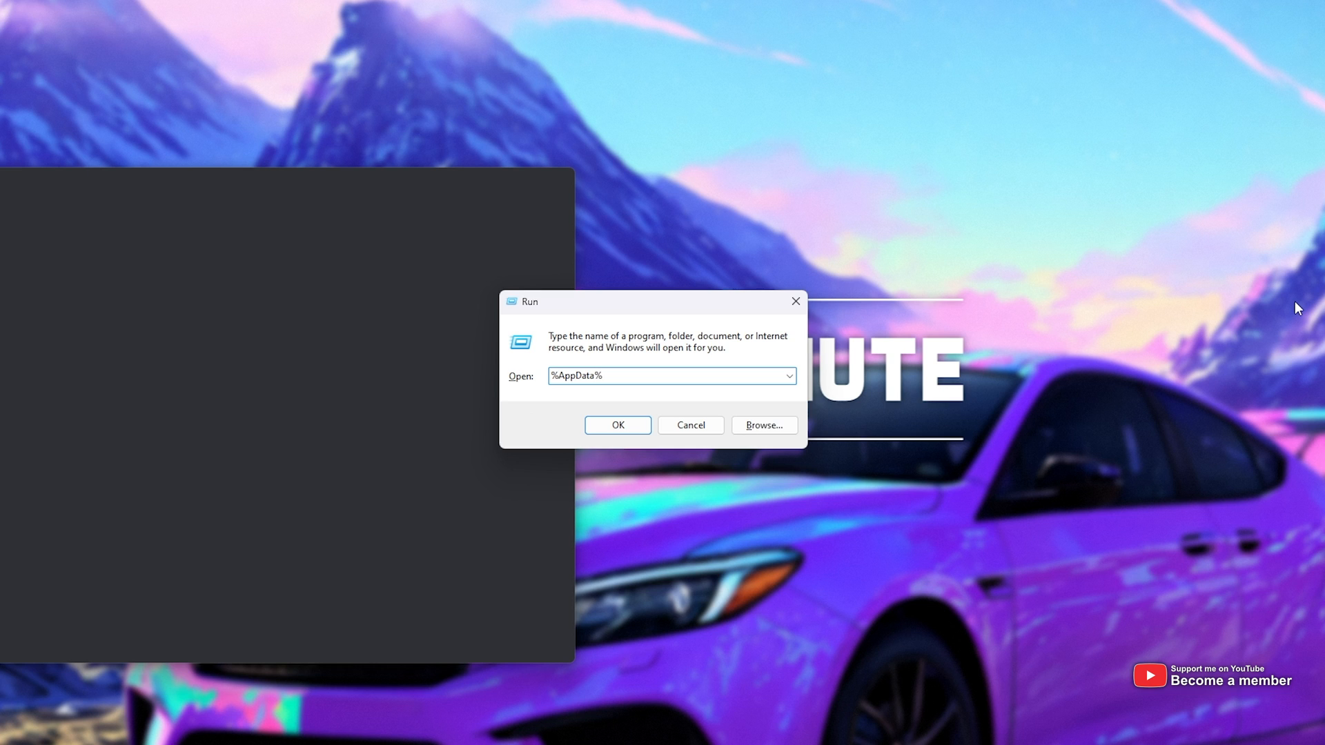
{"action": "left_click", "coordinate": [619, 425]}
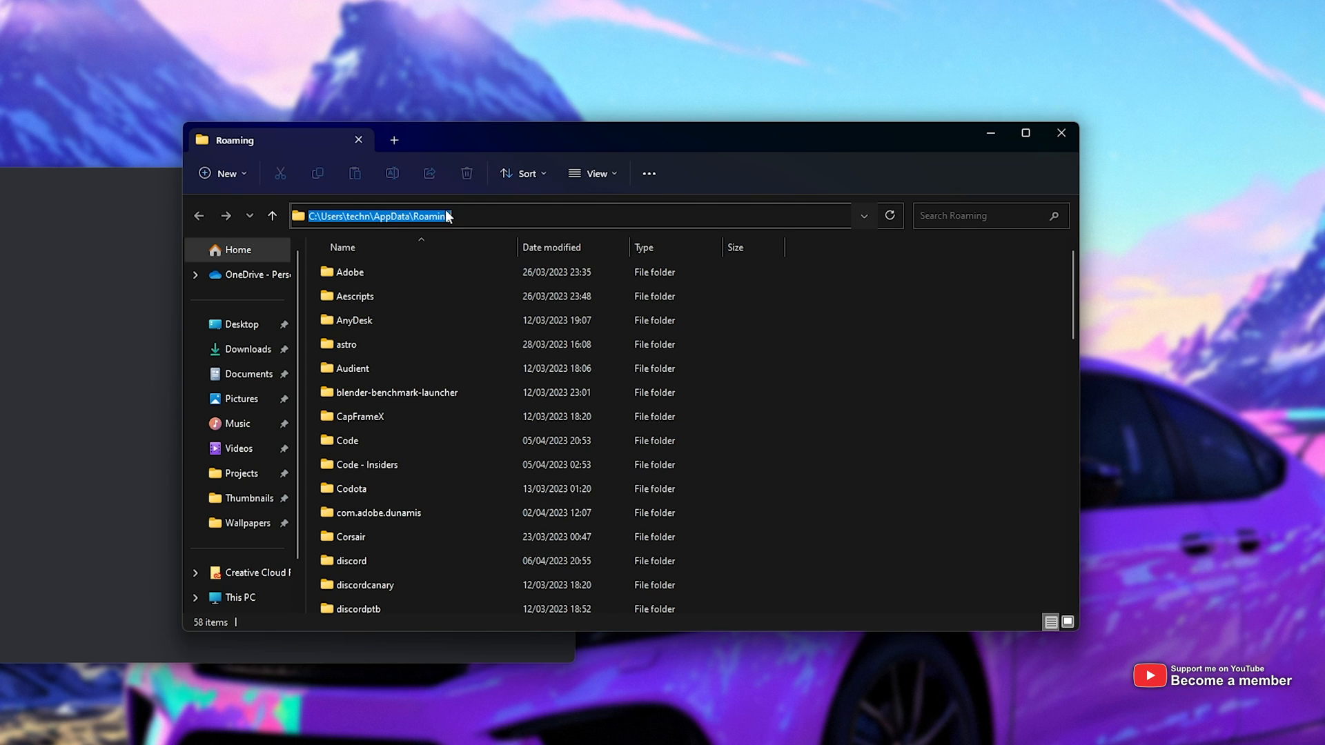
{"action": "left_click", "coordinate": [352, 368]}
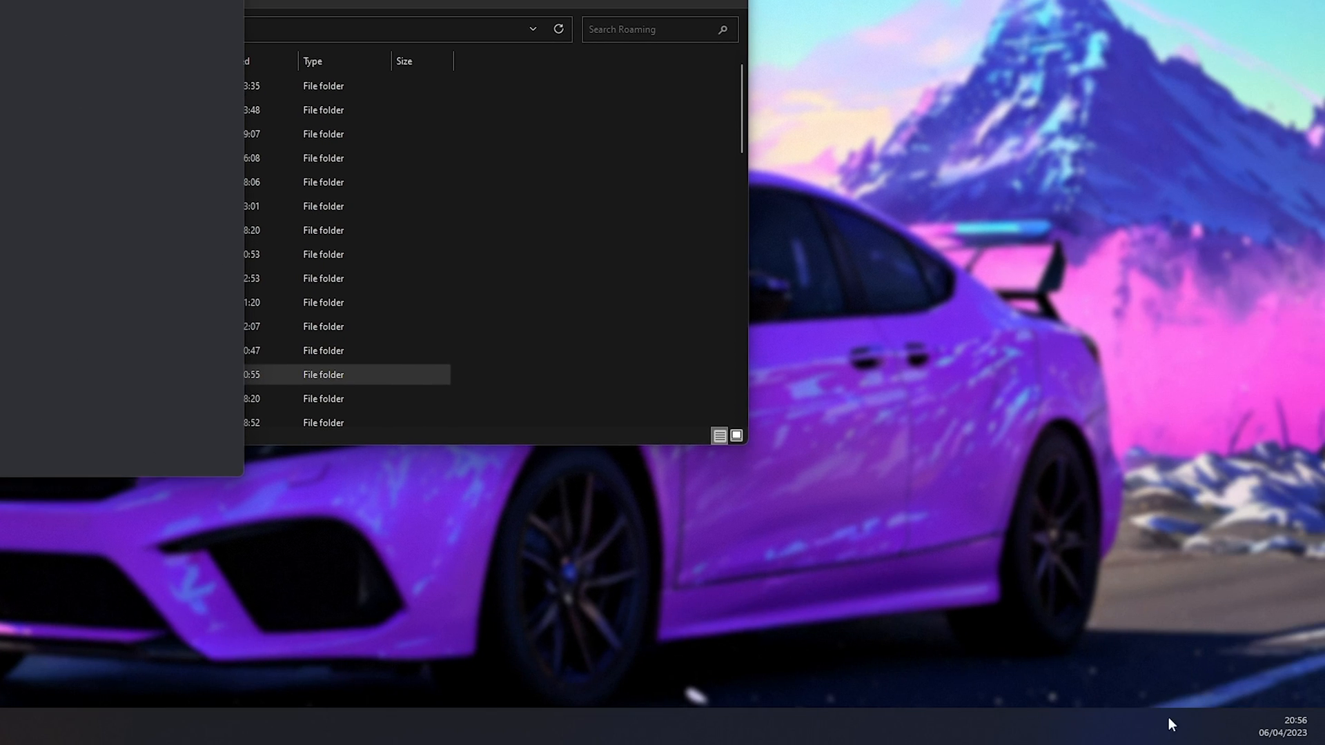
{"action": "mouse_move", "coordinate": [1180, 684]}
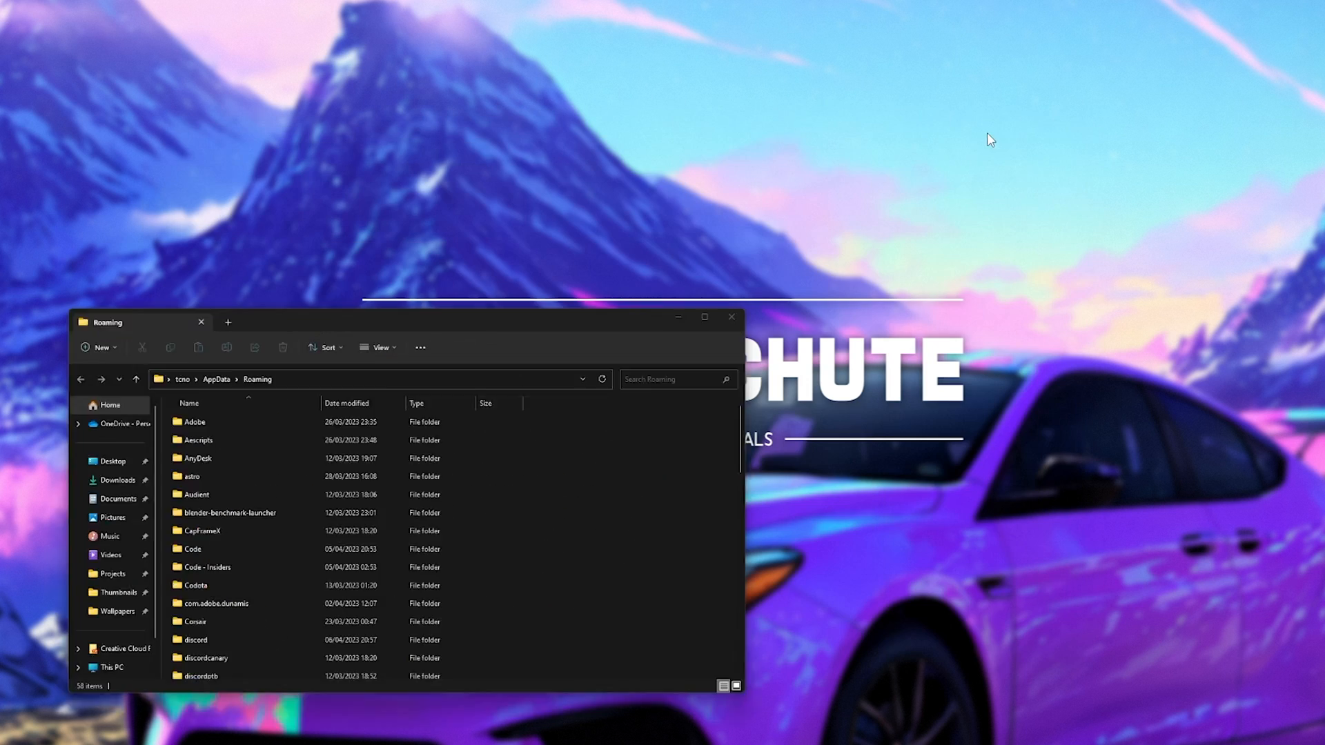
Close the Roaming folder window, leaving the desktop clear.
{"action": "left_click", "coordinate": [731, 317]}
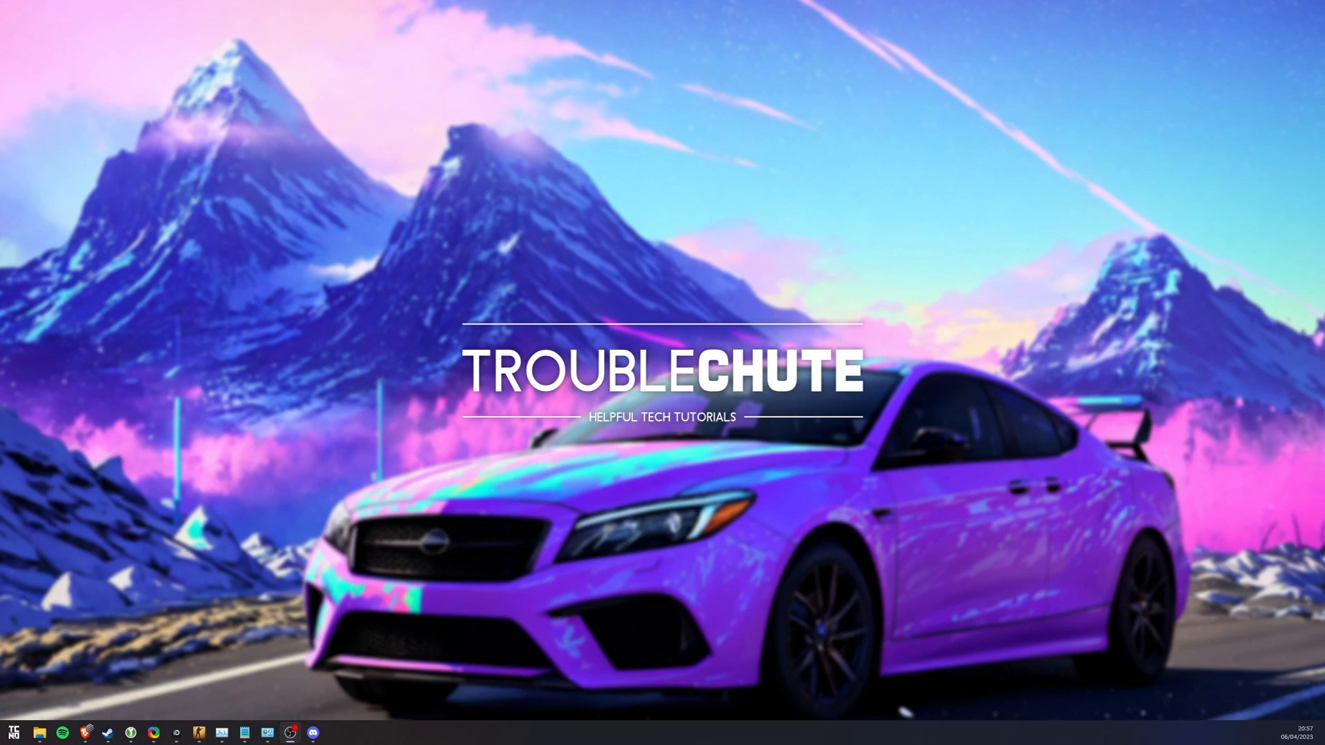